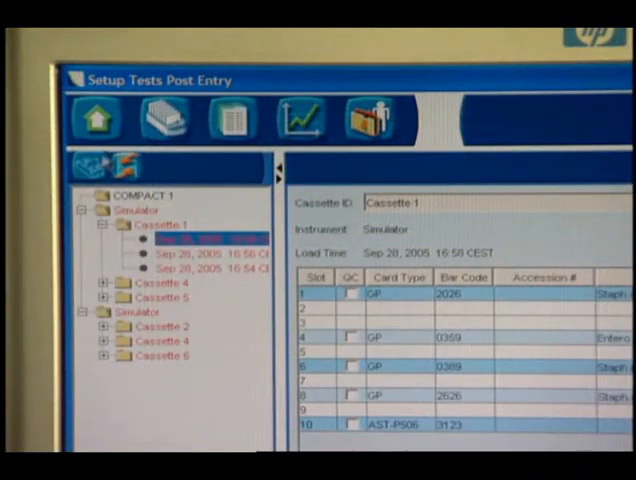
Start a new virtual cassette with the ID Cassette 1
left_click(95, 166)
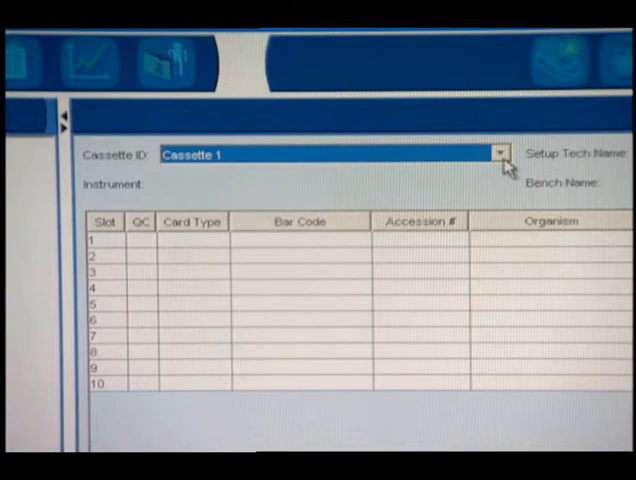
Set the Setup Tech Name to LabAdmin and the Bench Name to Blood
left_click(500, 154)
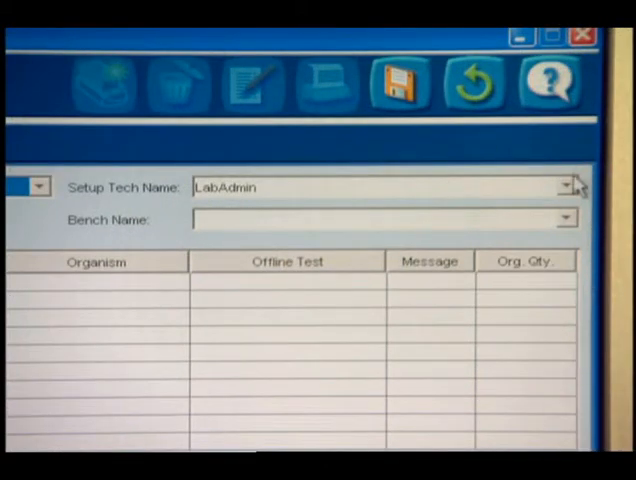
left_click(568, 187)
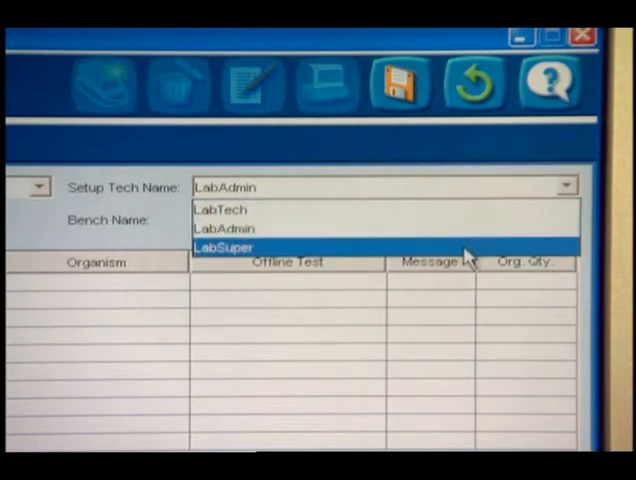
left_click(225, 228)
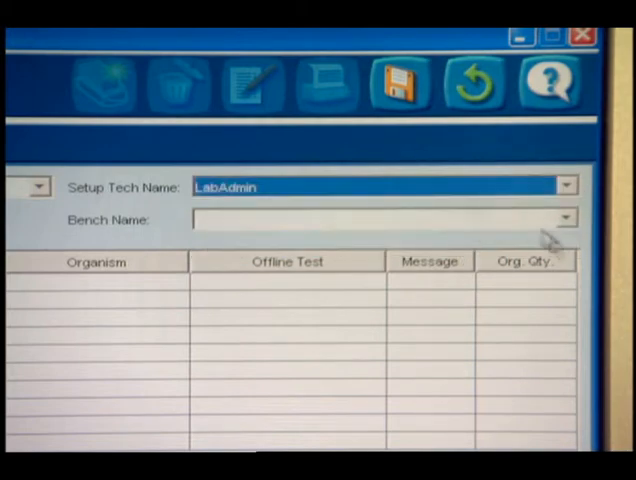
left_click(564, 219)
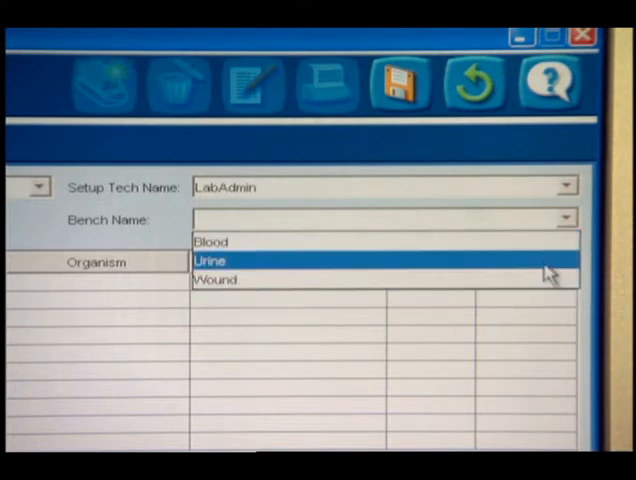
left_click(210, 241)
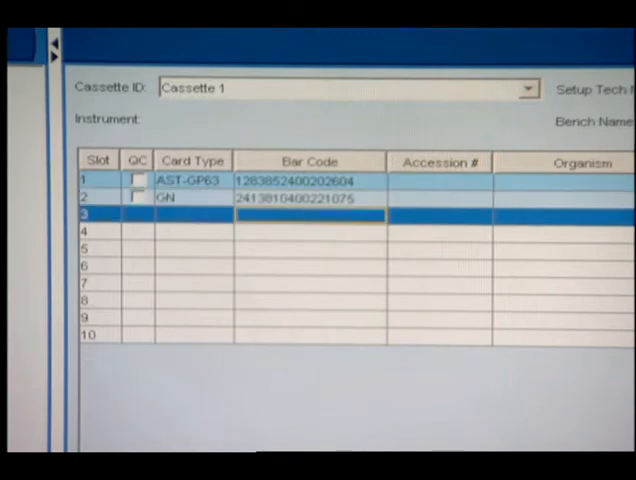
Enter '10' while filling slot bar codes and accession numbers
type("1031V2-1")
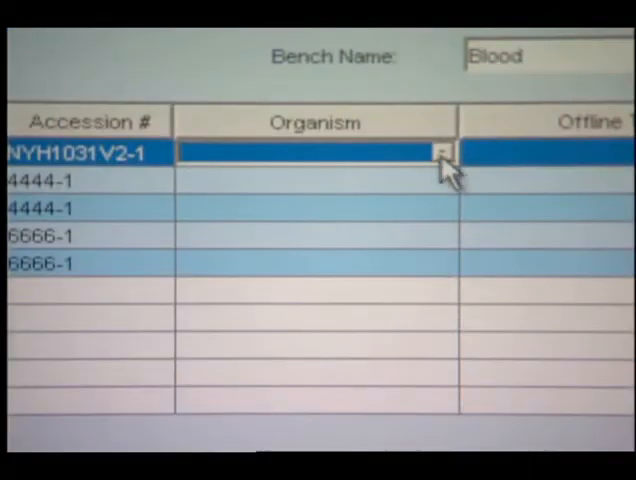
Choose slot 1's organism and set its Beta-Lactamase offline test result
left_click(441, 152)
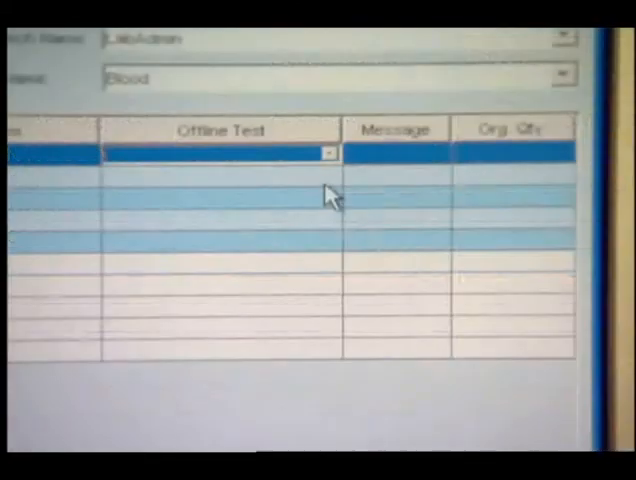
left_click(328, 153)
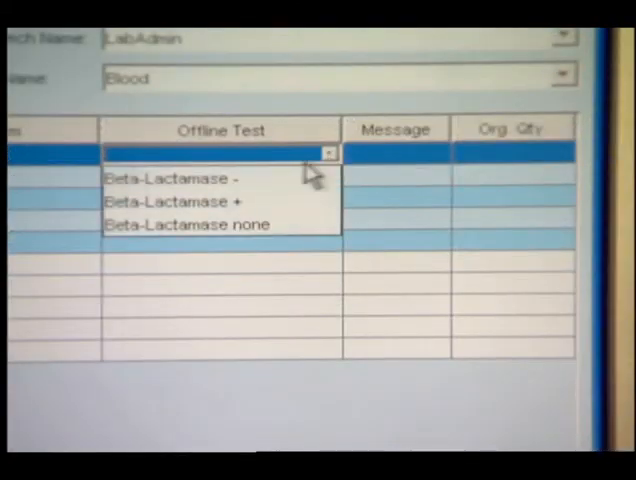
left_click(174, 200)
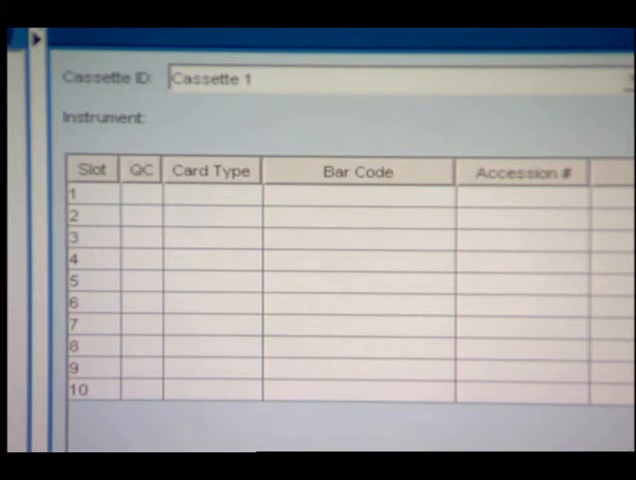
left_click(356, 195)
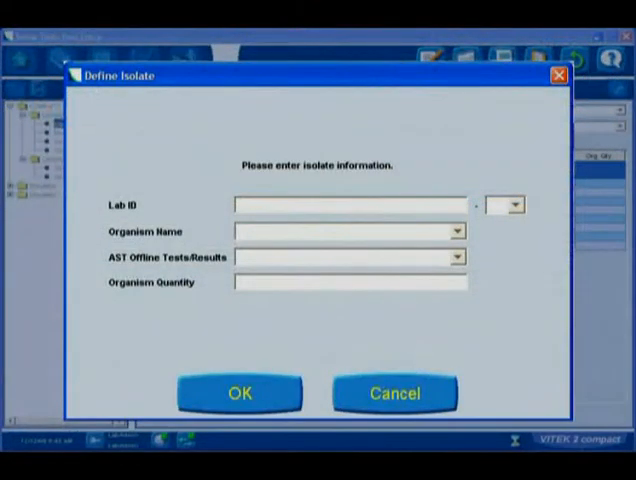
Define isolate 111111, number 2, and set its beta-lactamase offline result
left_click(517, 204)
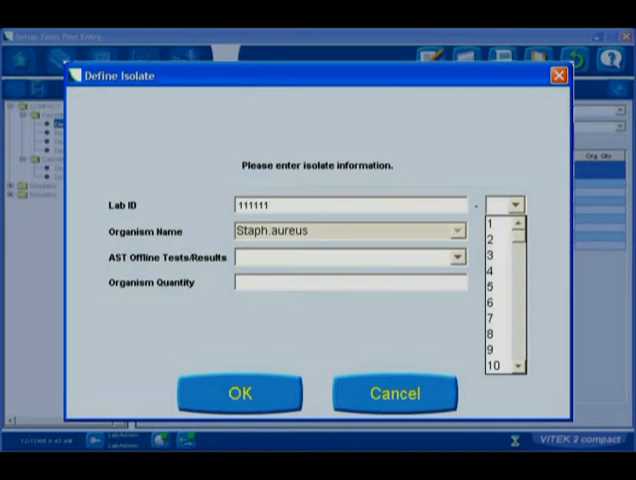
left_click(456, 257)
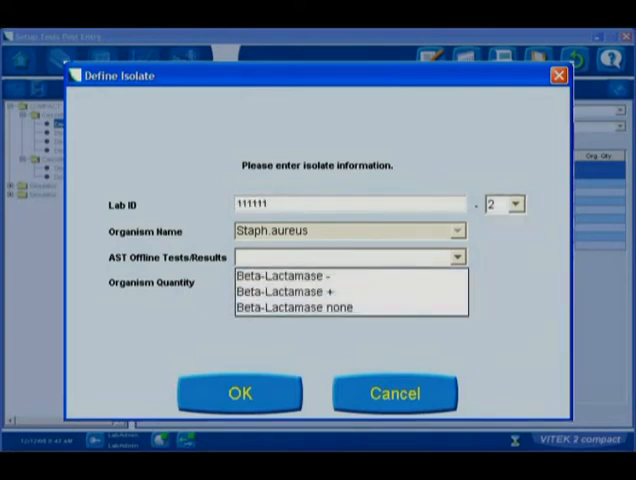
left_click(300, 291)
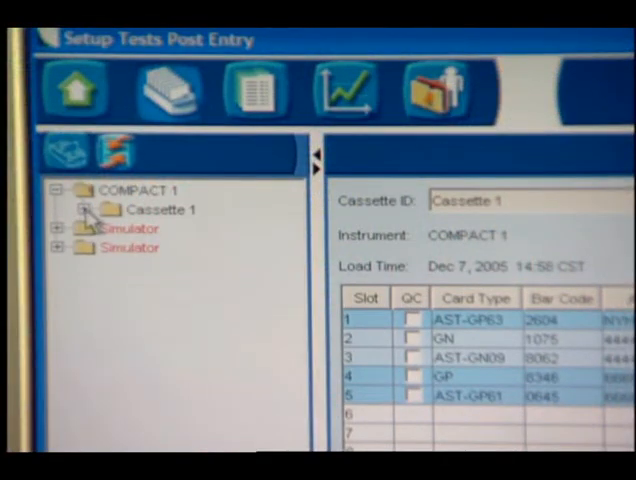
Expand Cassette 1's load records and print its cassette worksheet
left_click(86, 209)
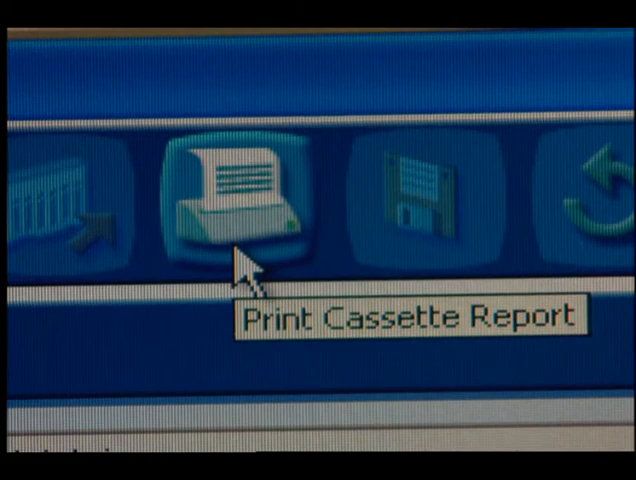
left_click(240, 190)
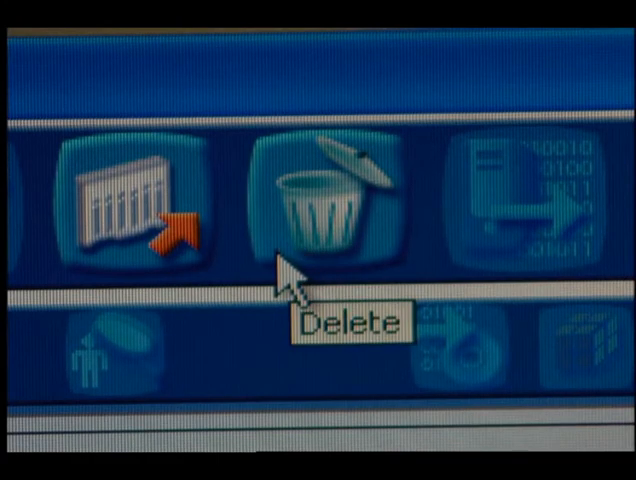
Delete the virtual cassette record with the trash can button
left_click(313, 200)
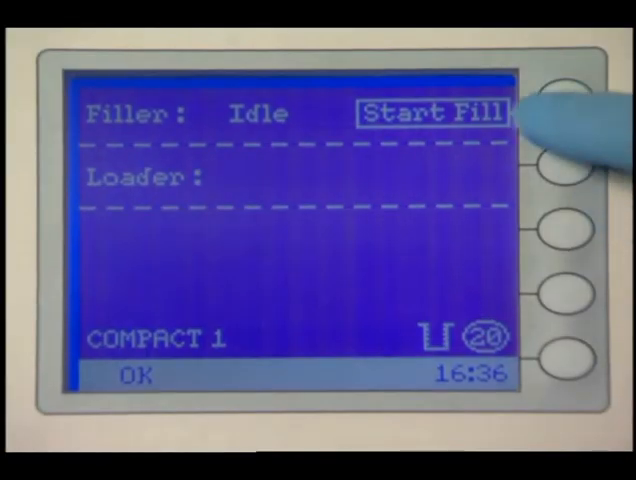
Fill and load the cassette, then dismiss the rejected-card error message
left_click(566, 100)
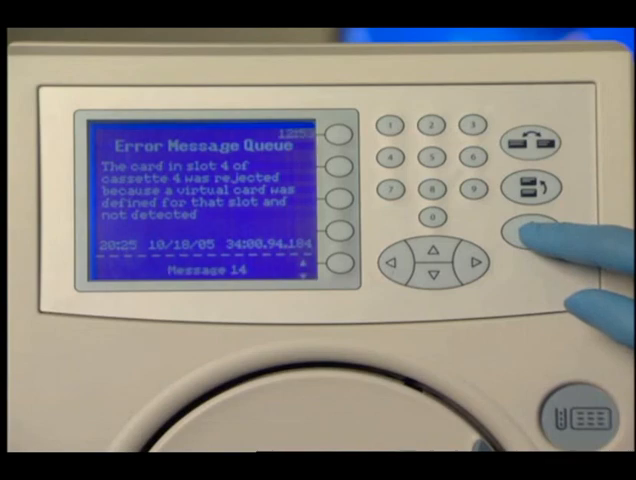
left_click(520, 230)
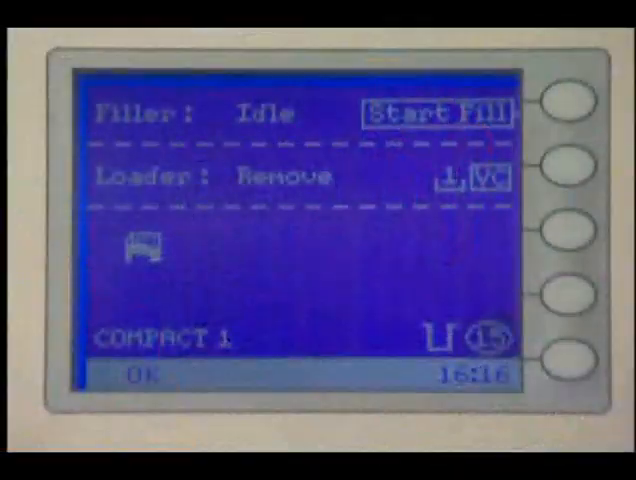